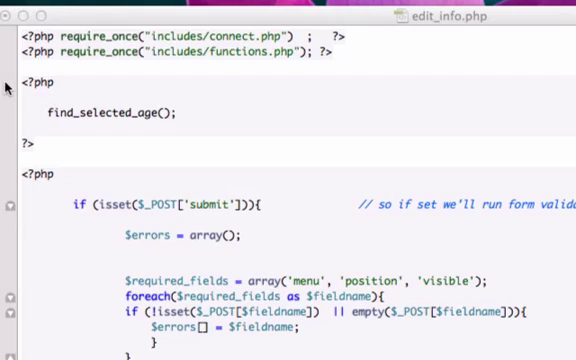
mouse_move(318, 104)
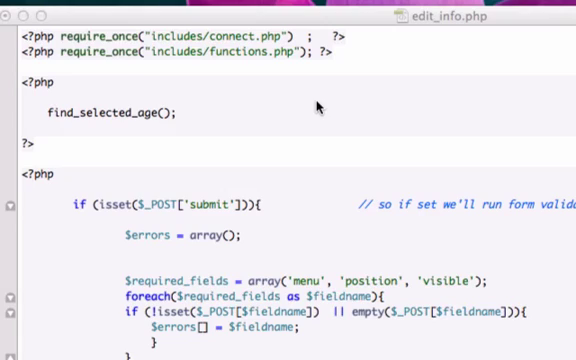
mouse_move(372, 124)
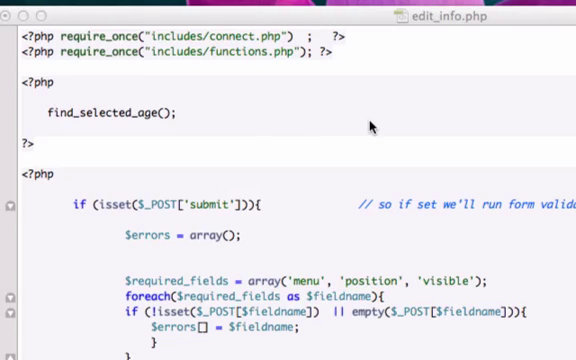
mouse_move(32, 152)
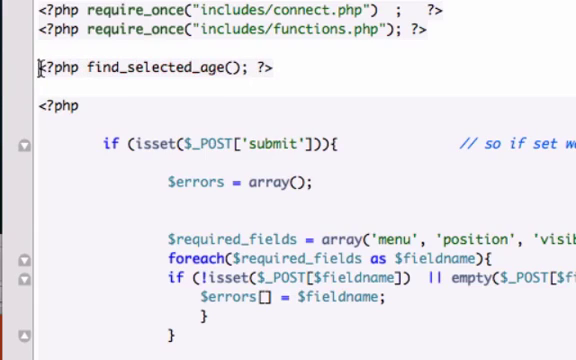
scroll("down", 3)
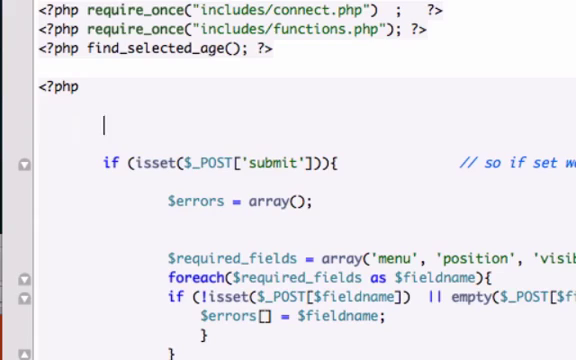
type("if (in")
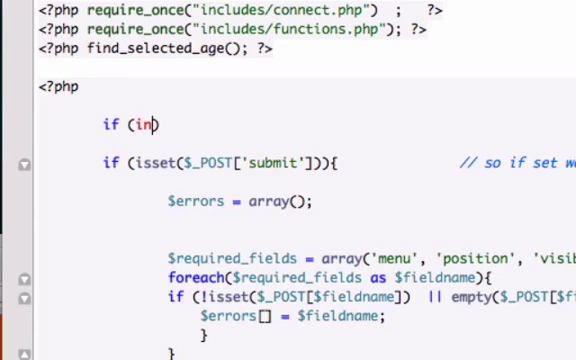
type("val")
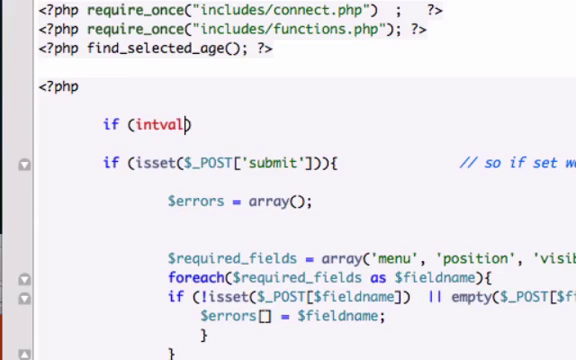
type("))")
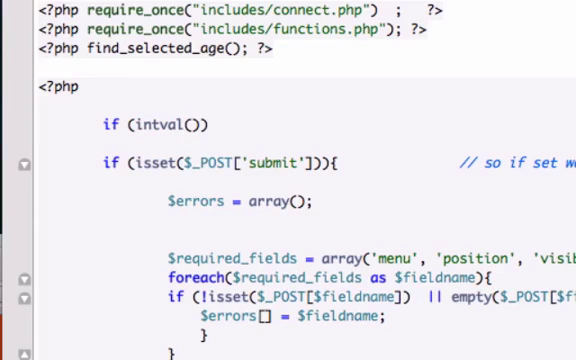
type("$")
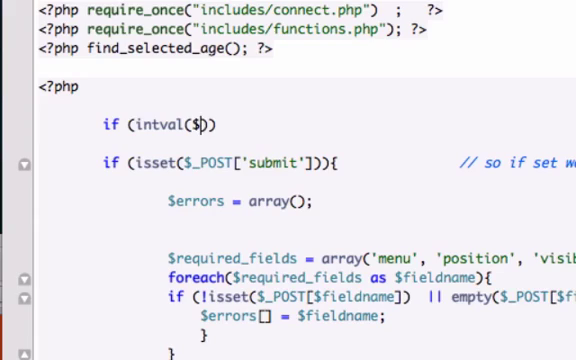
type("_GET")
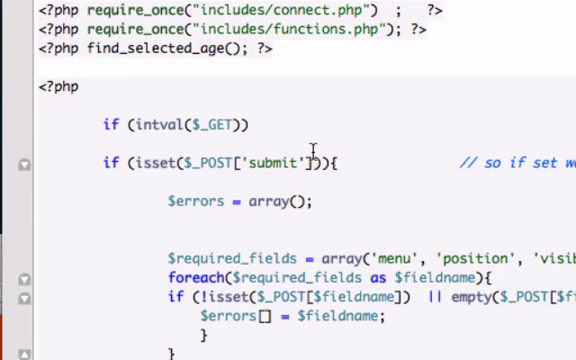
type("'']")
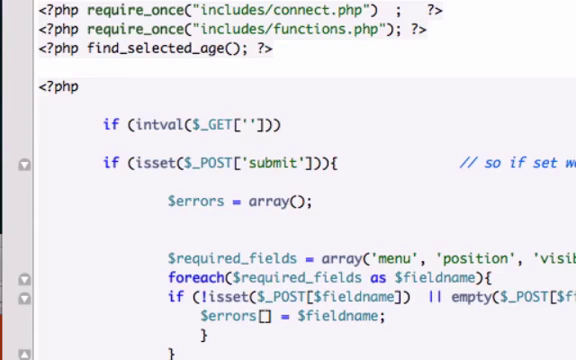
type("info")
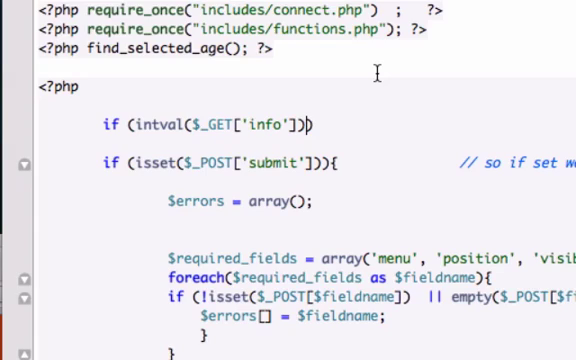
type("==")
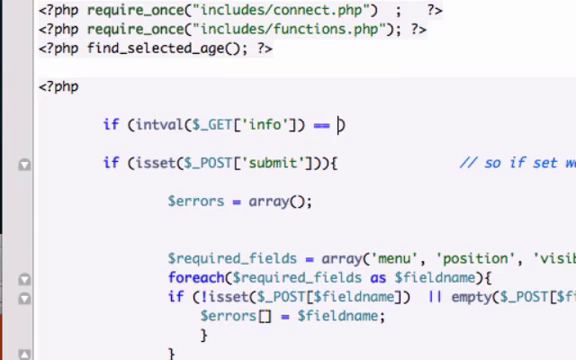
type("0)")
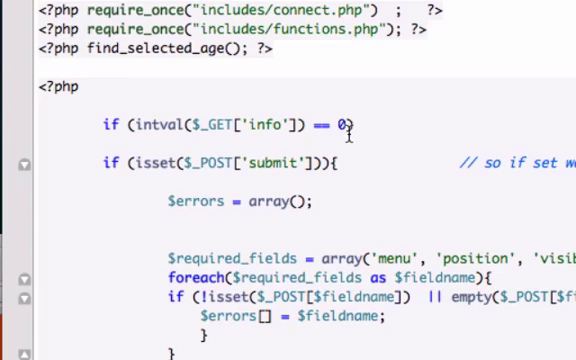
mouse_move(176, 124)
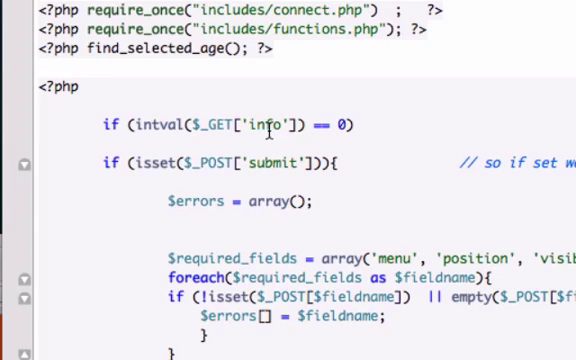
mouse_move(370, 130)
type("{")
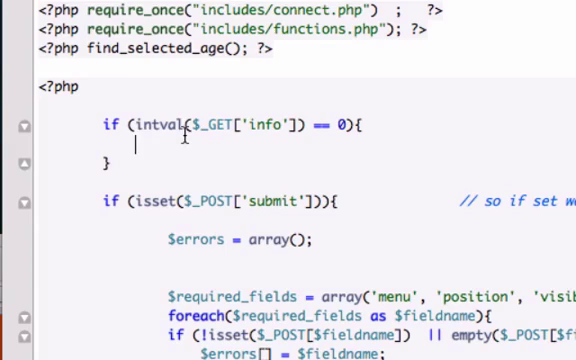
type("redirect")
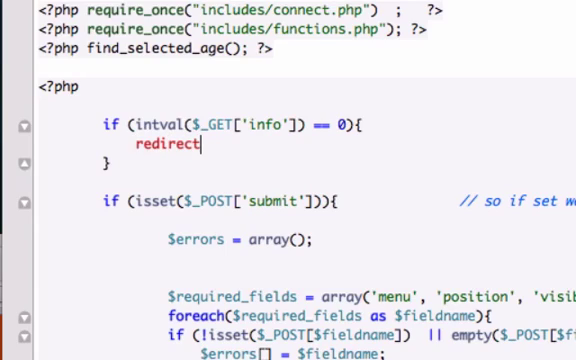
type("_to")
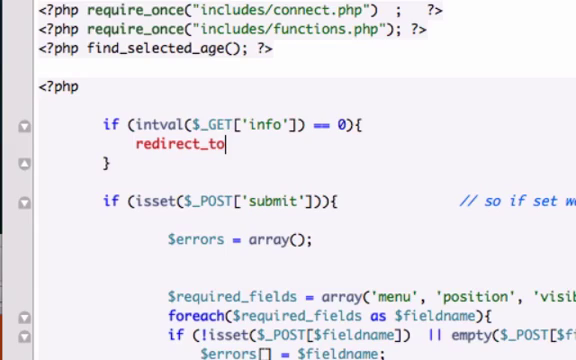
type("()")
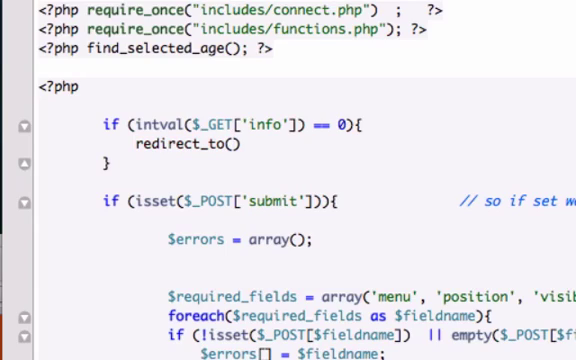
type("\"content\"")
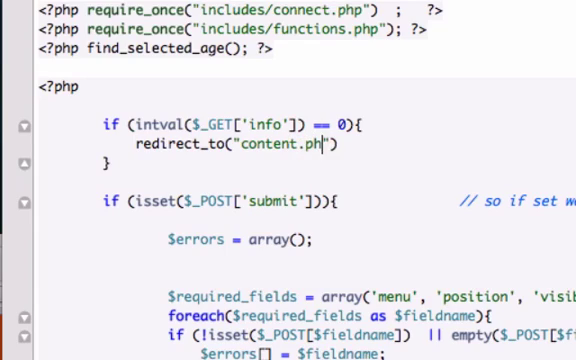
type("\");")
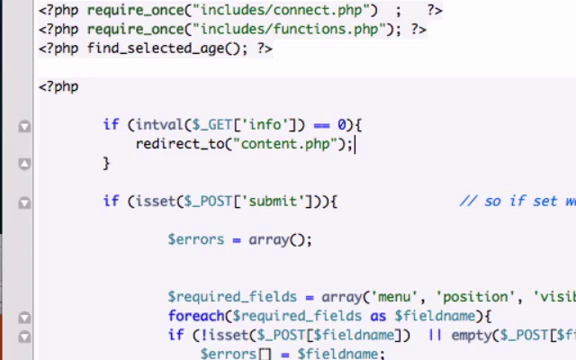
scroll("down", 3)
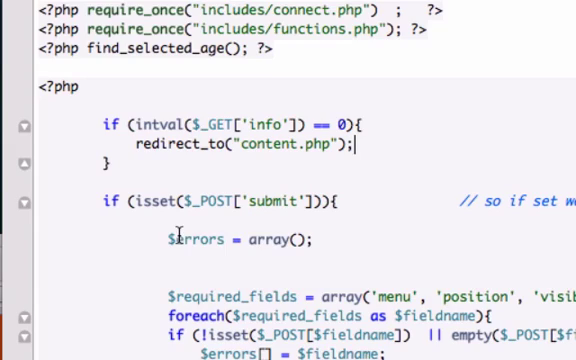
mouse_move(280, 240)
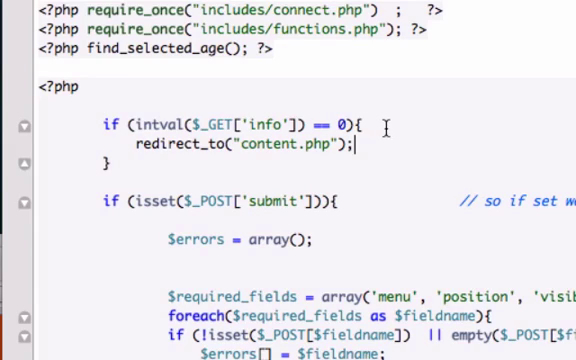
mouse_move(420, 148)
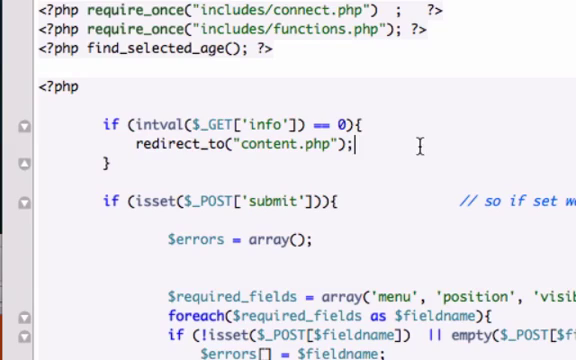
mouse_move(410, 148)
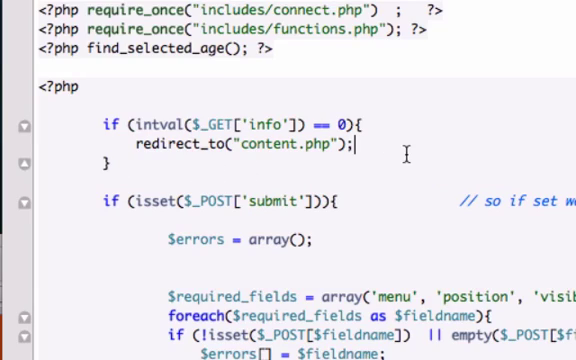